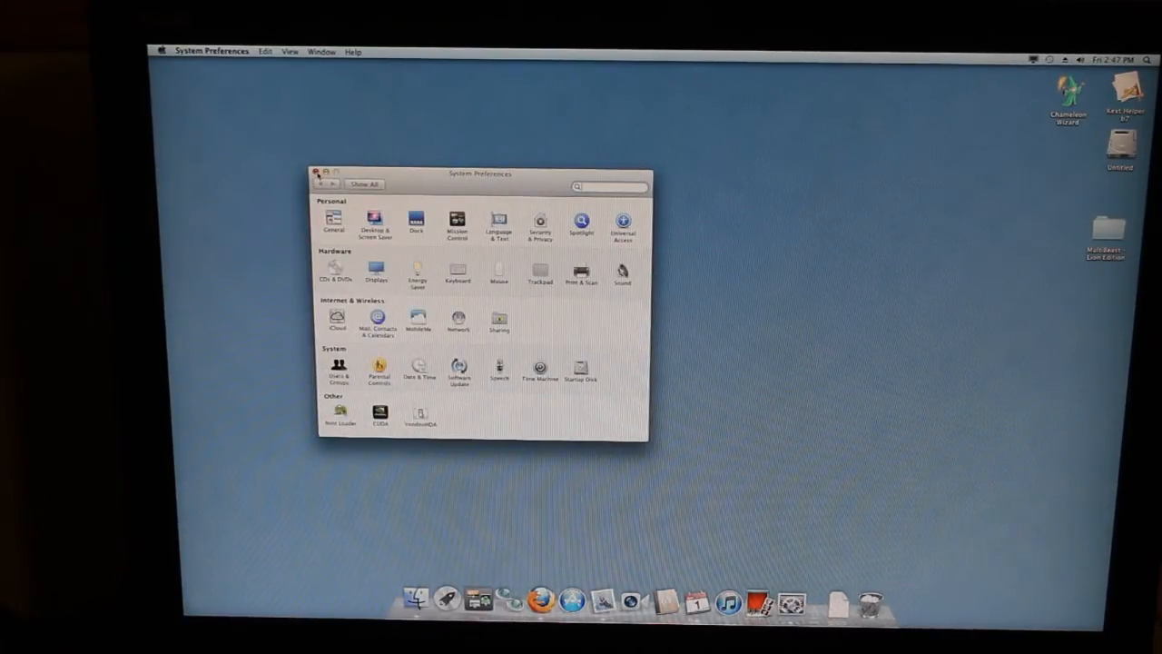
Step: Close the System Preferences window, leaving the empty desktop with Finder active
{"action": "left_click", "coordinate": [317, 170]}
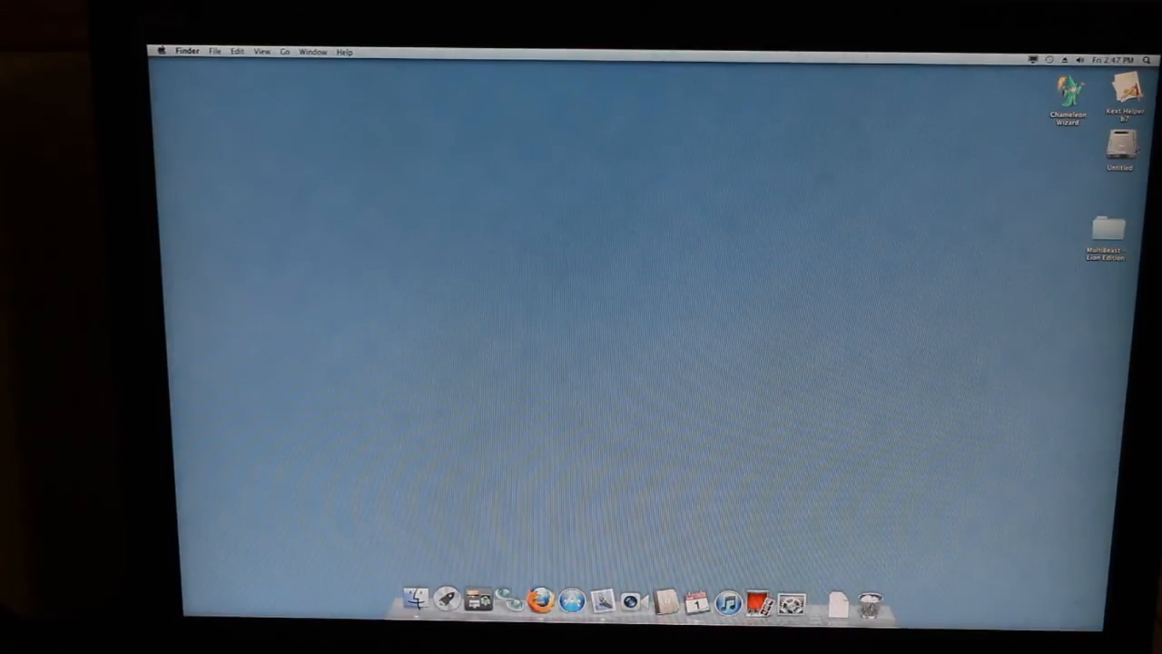